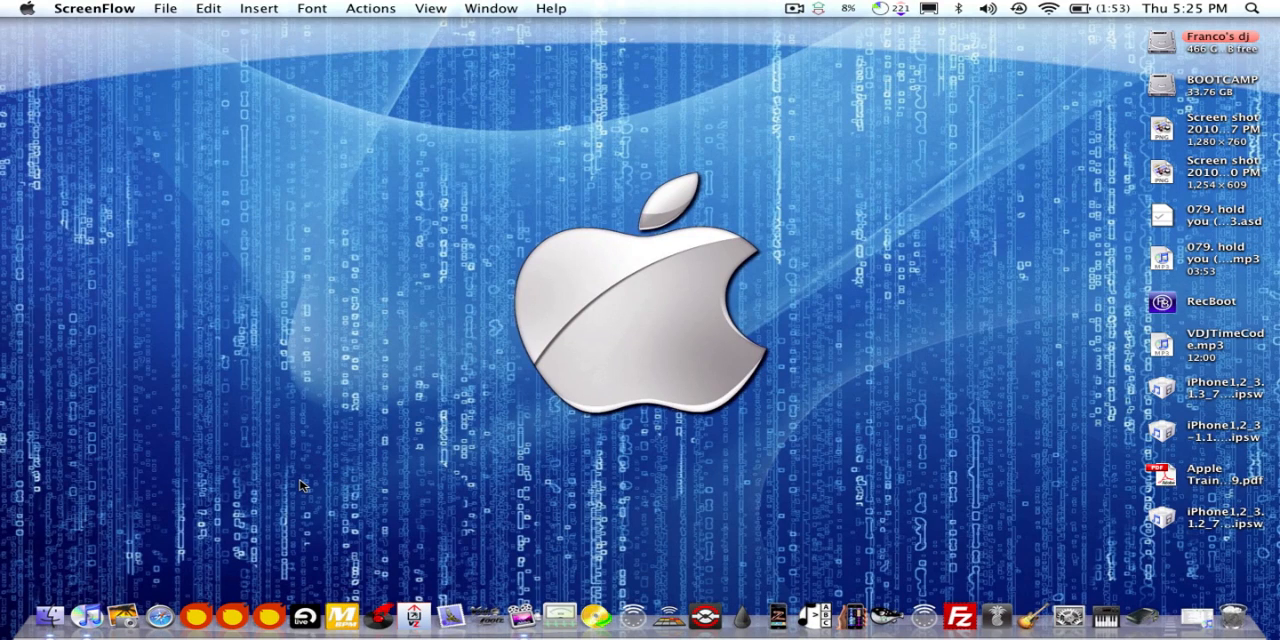
pyautogui.moveTo(202, 520)
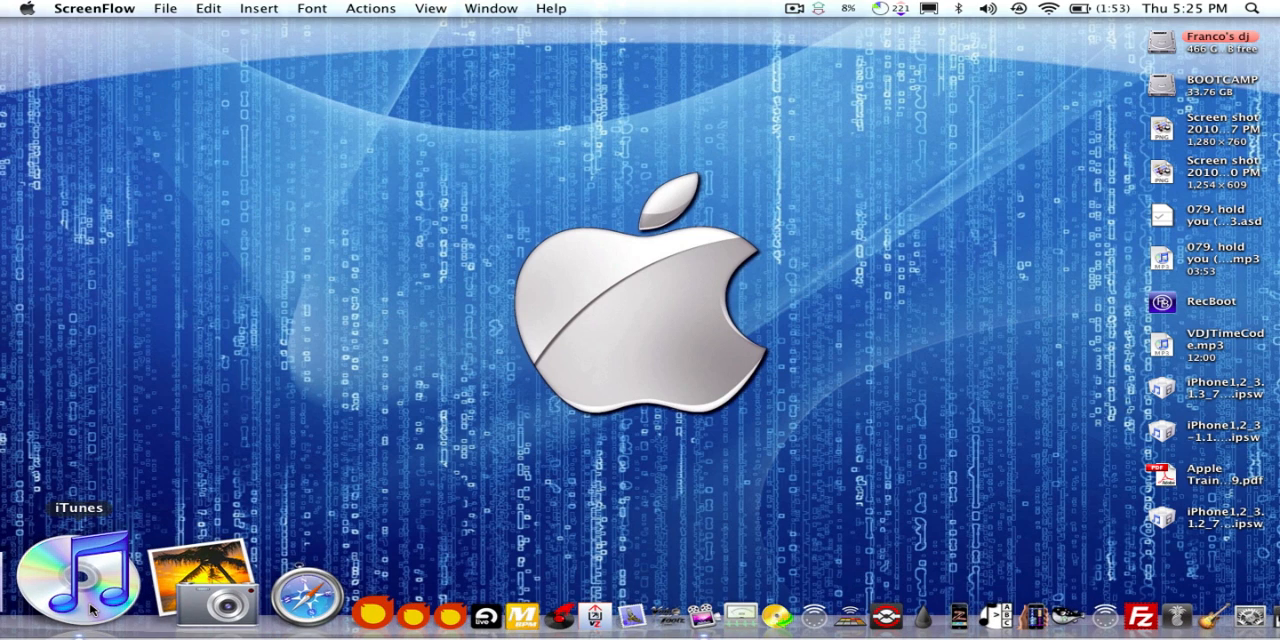
# Launch iTunes from the Dock so the music library and playlists show.
pyautogui.click(72, 570)
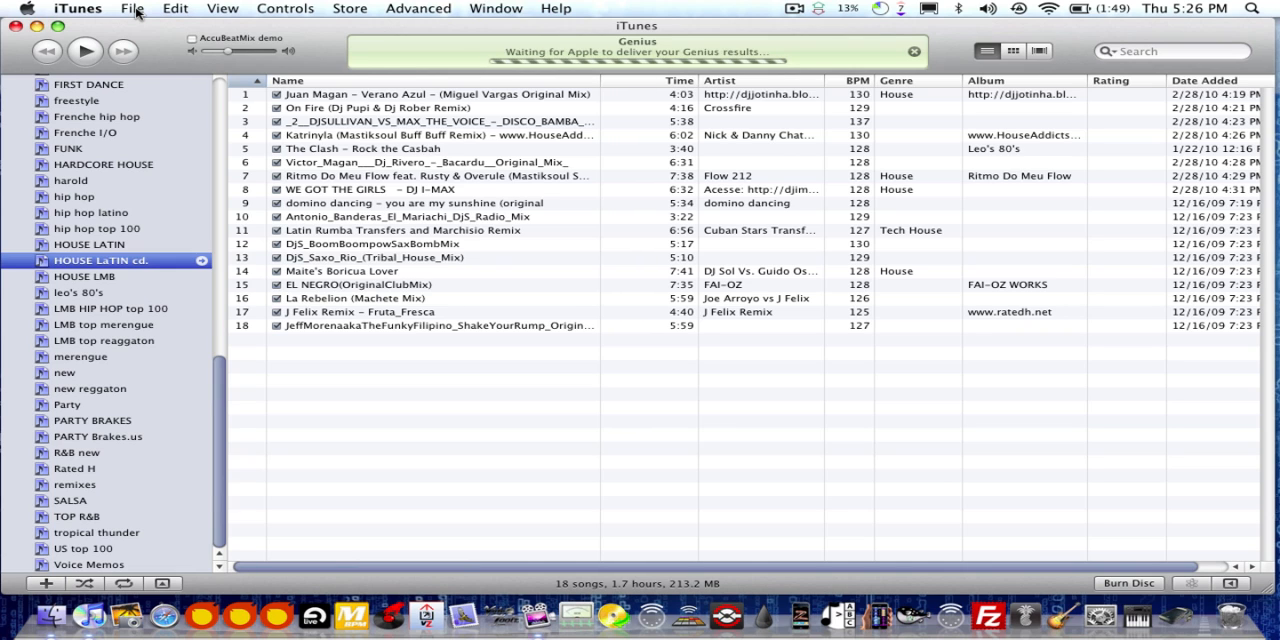
# Create a new playlist via File > New Playlist and name it 'party'.
pyautogui.click(130, 8)
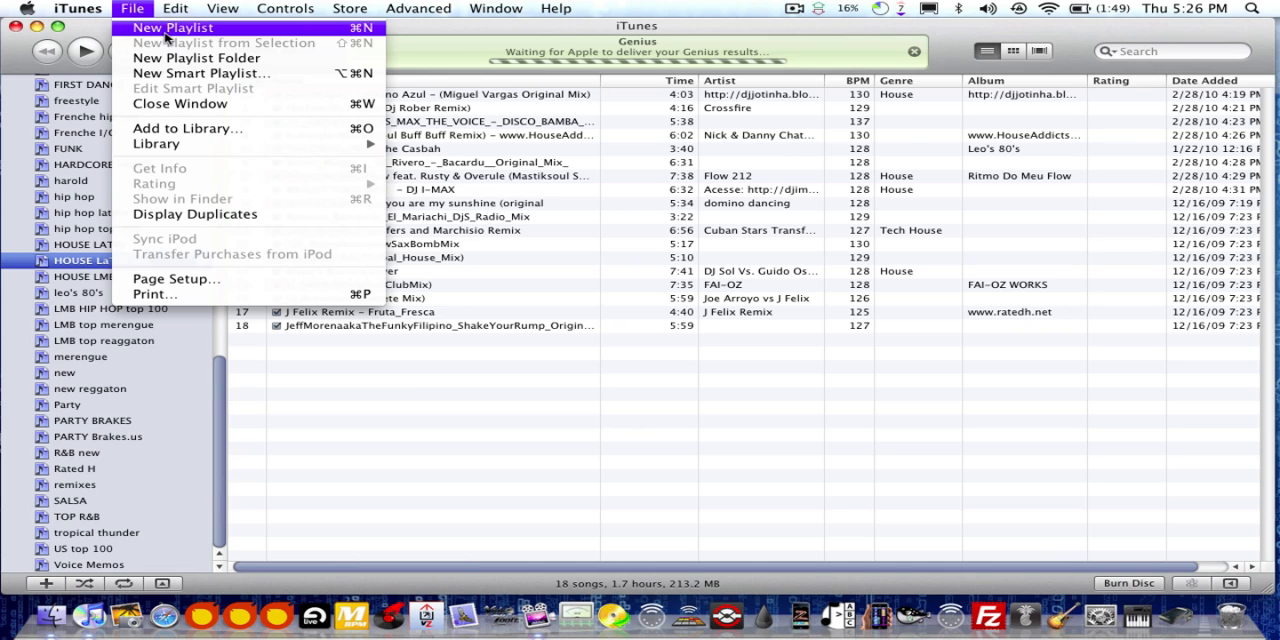
pyautogui.click(172, 28)
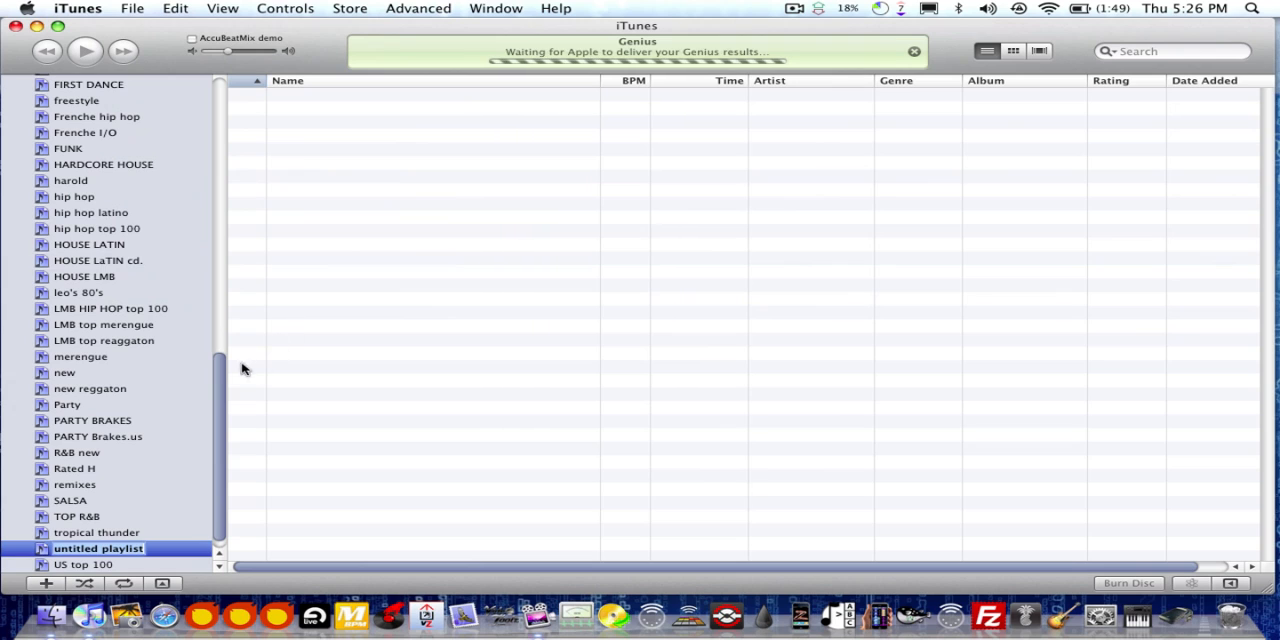
pyautogui.click(128, 8)
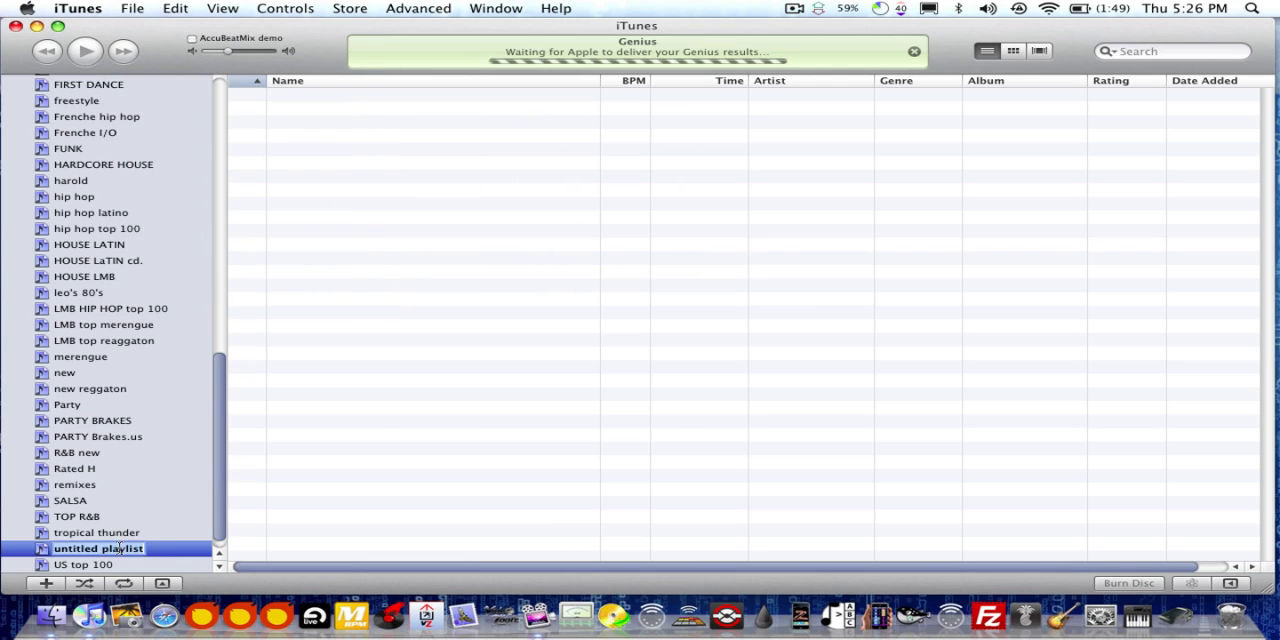
pyautogui.write('p4')
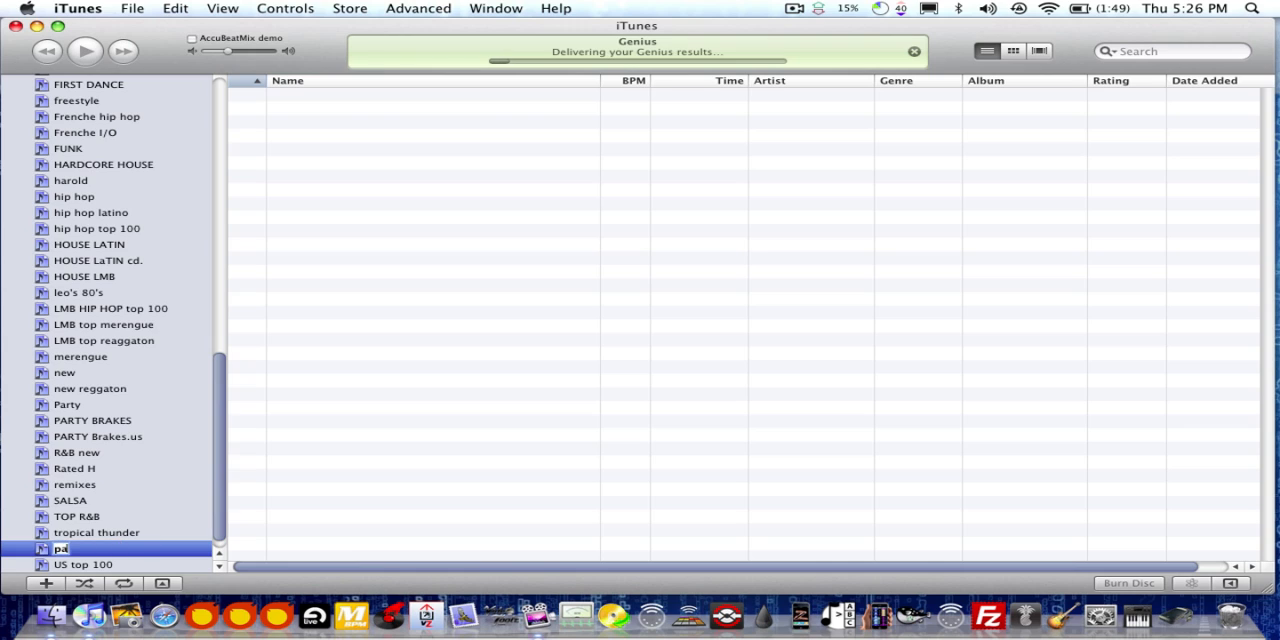
pyautogui.write('party')
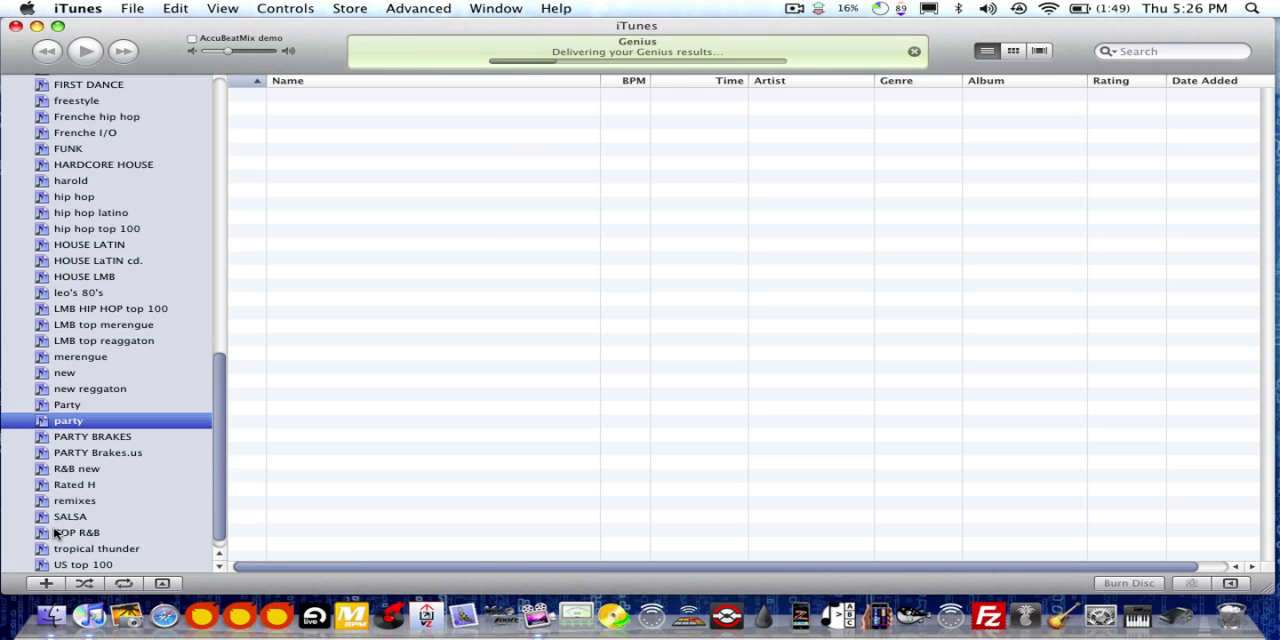
pyautogui.moveTo(218, 432)
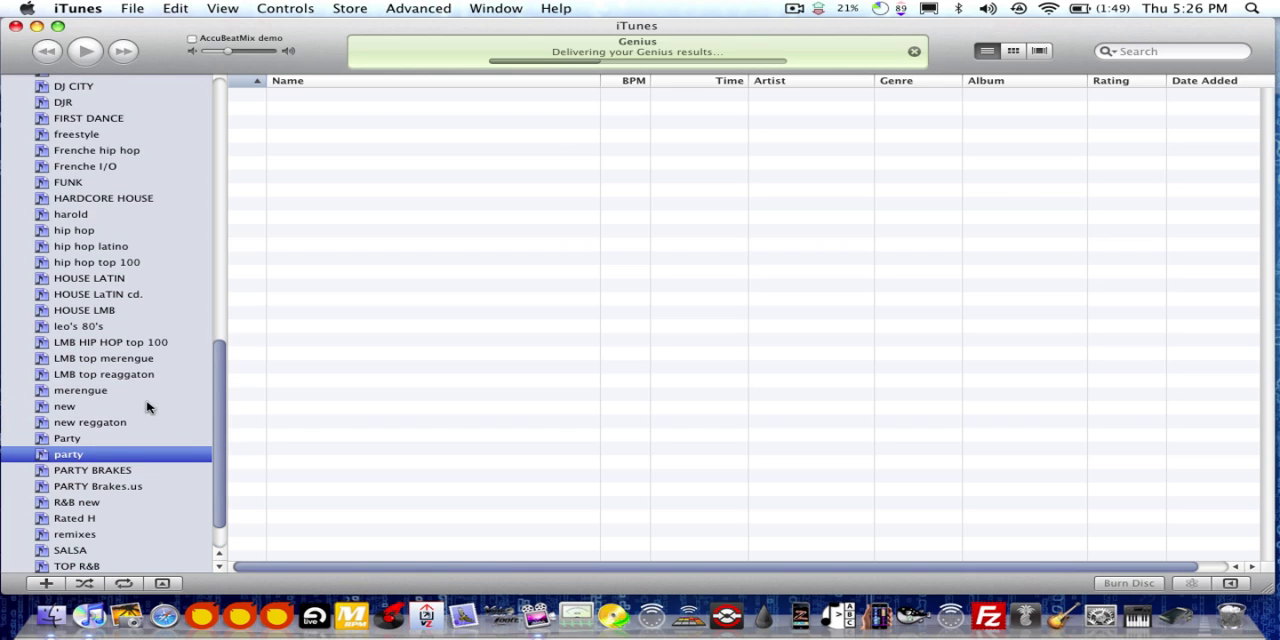
pyautogui.moveTo(122, 344)
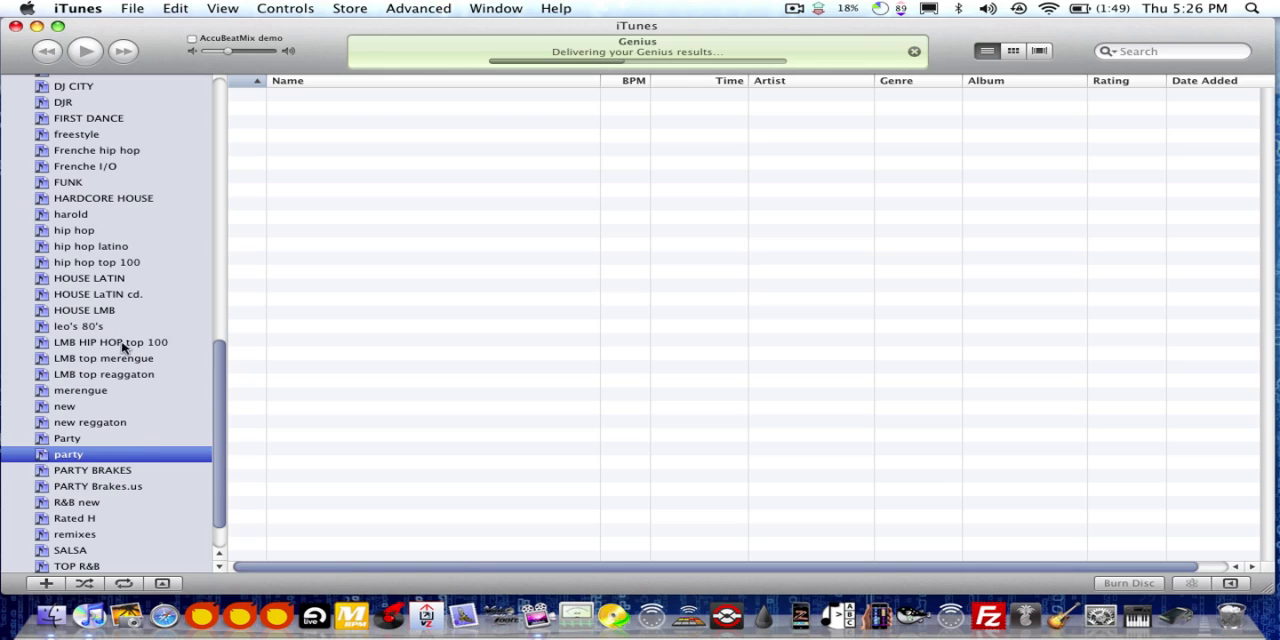
pyautogui.moveTo(138, 360)
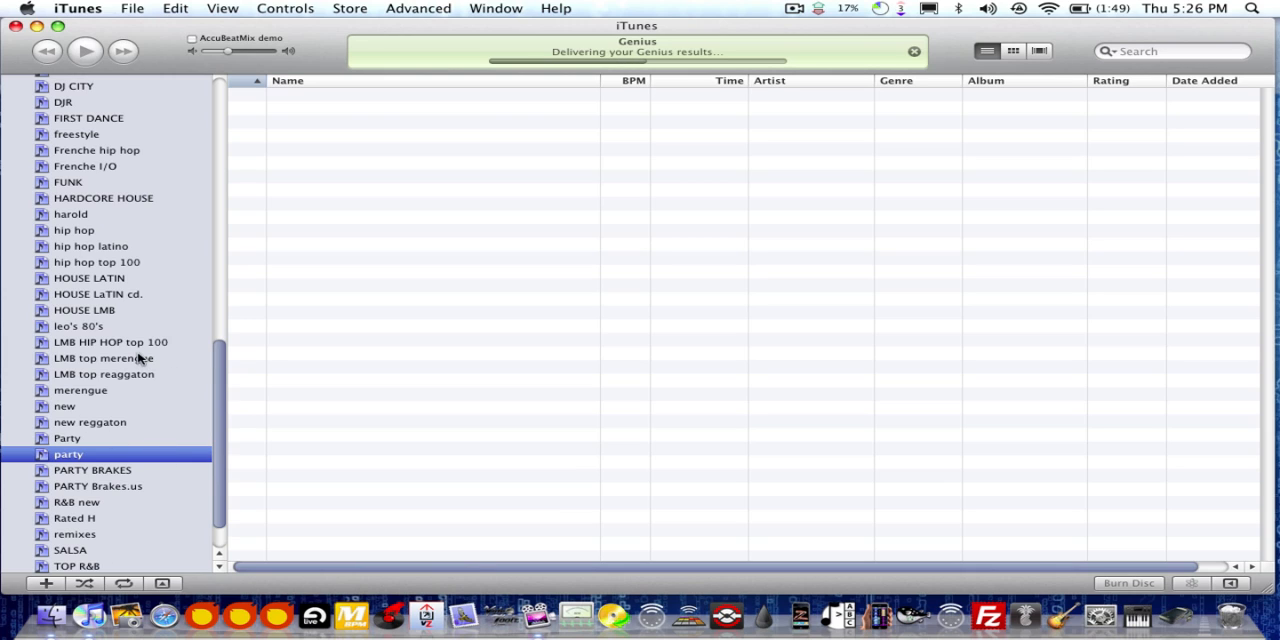
pyautogui.moveTo(130, 324)
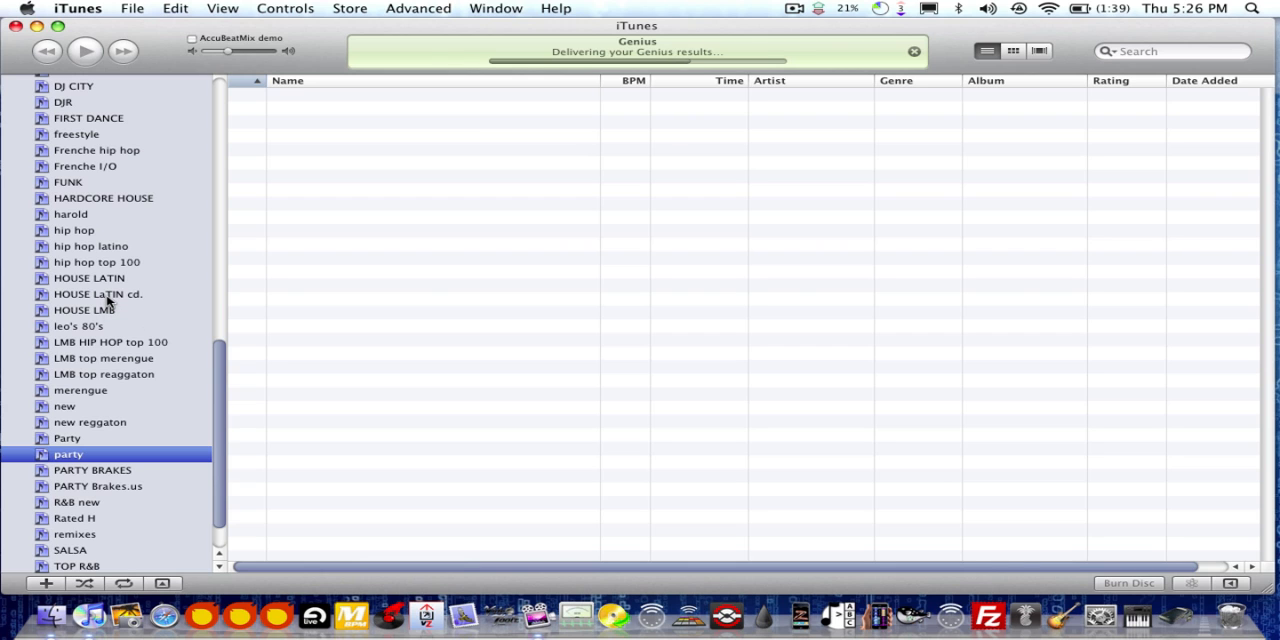
# Copy all 11 songs from 'HOUSE LATIN cd.' into 'party' and view the result.
pyautogui.click(98, 294)
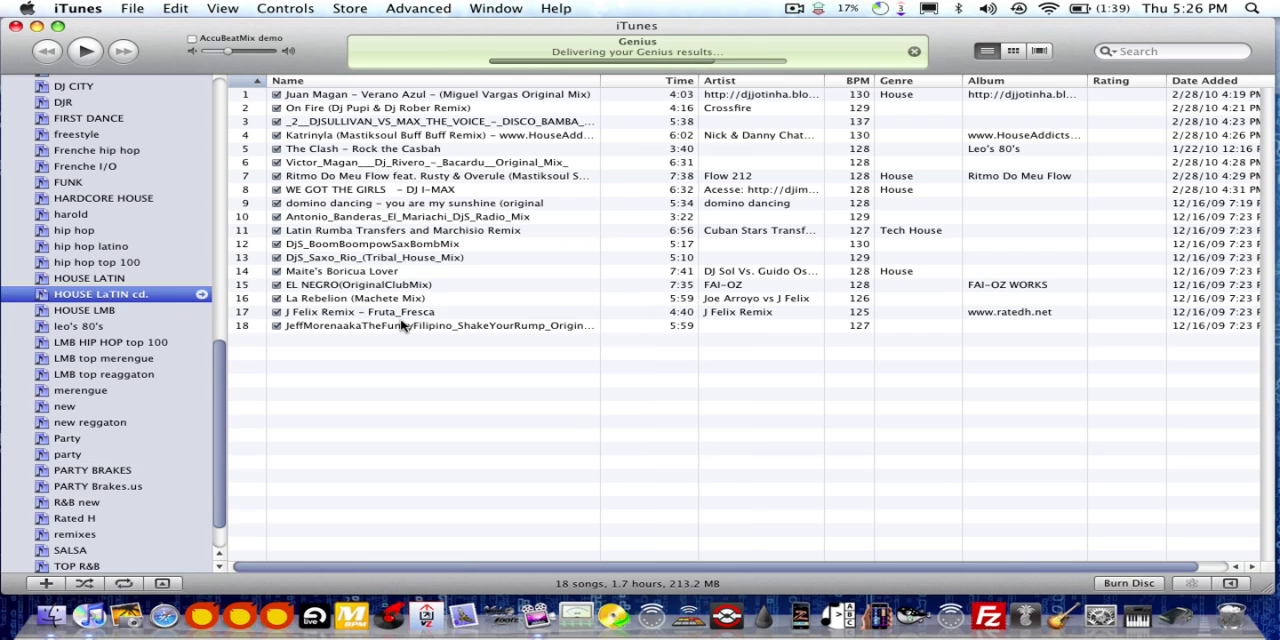
pyautogui.click(430, 324)
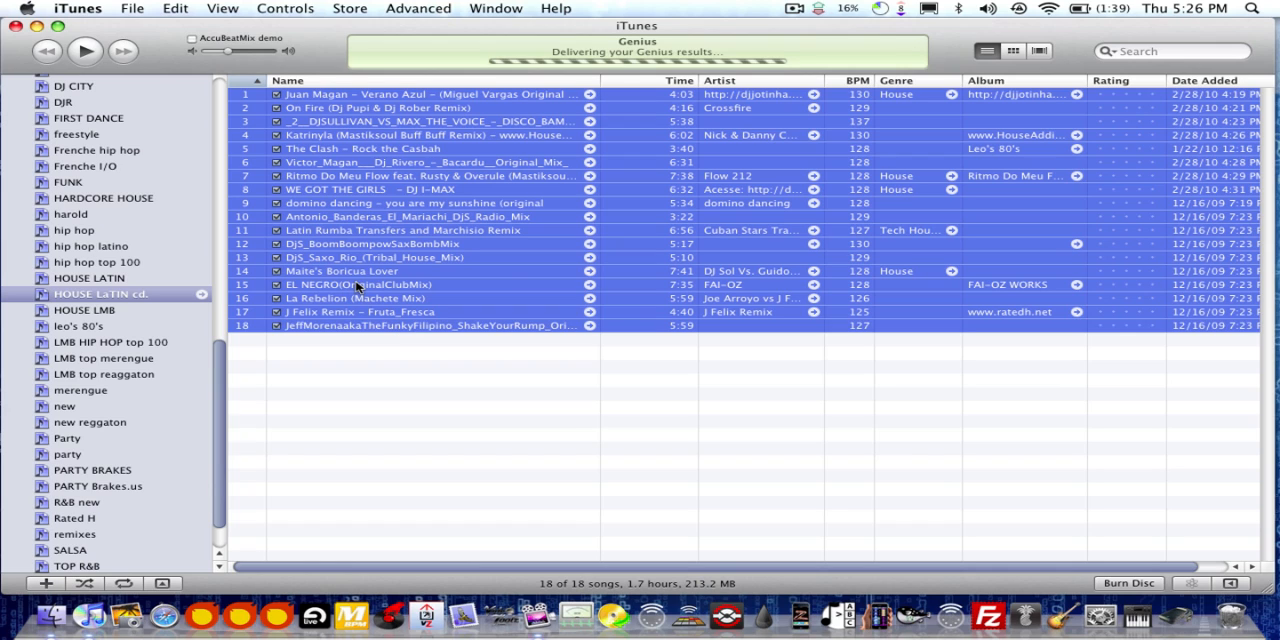
pyautogui.moveTo(60, 456)
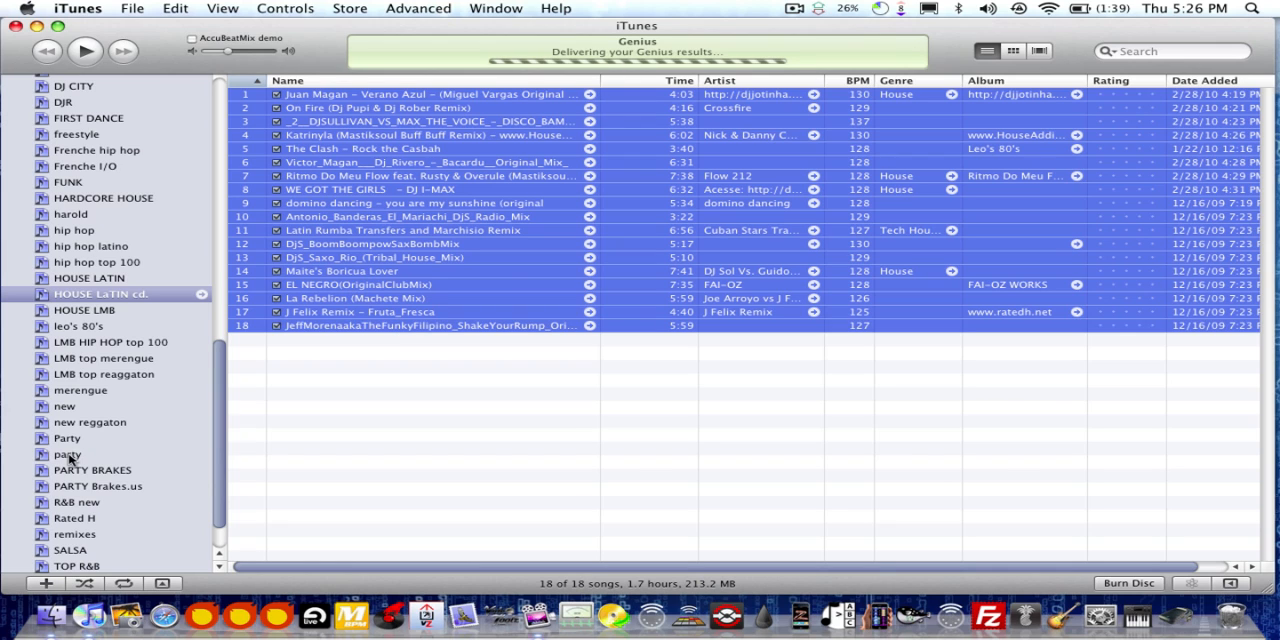
pyautogui.moveTo(80, 460)
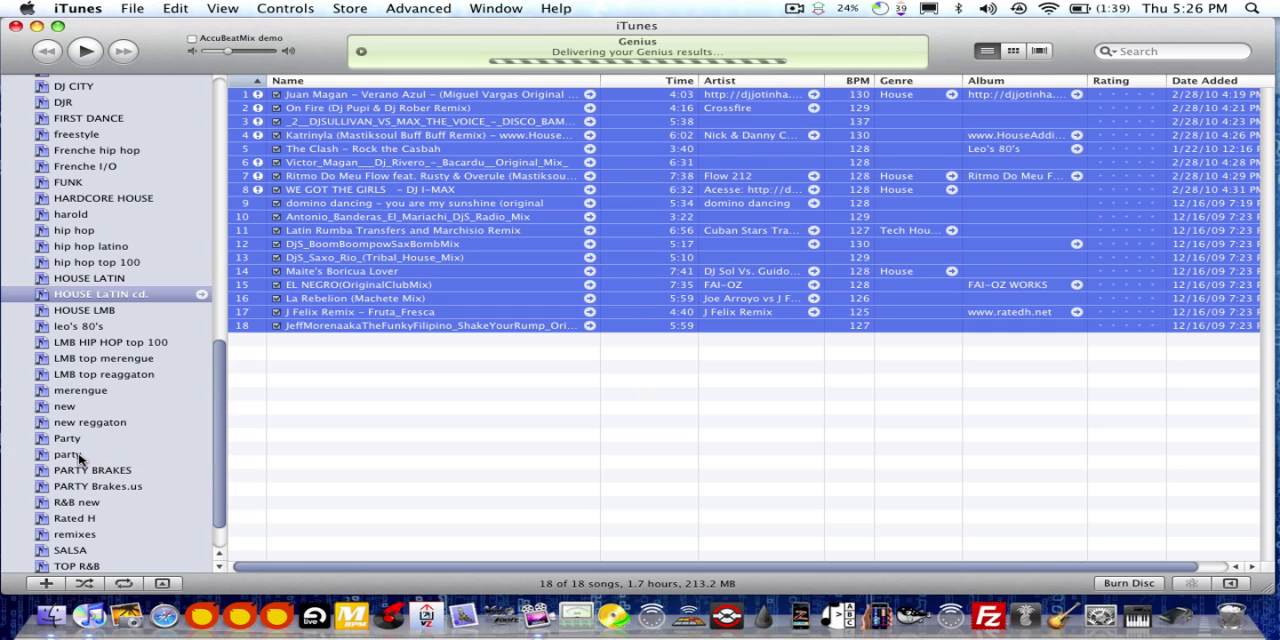
pyautogui.click(64, 454)
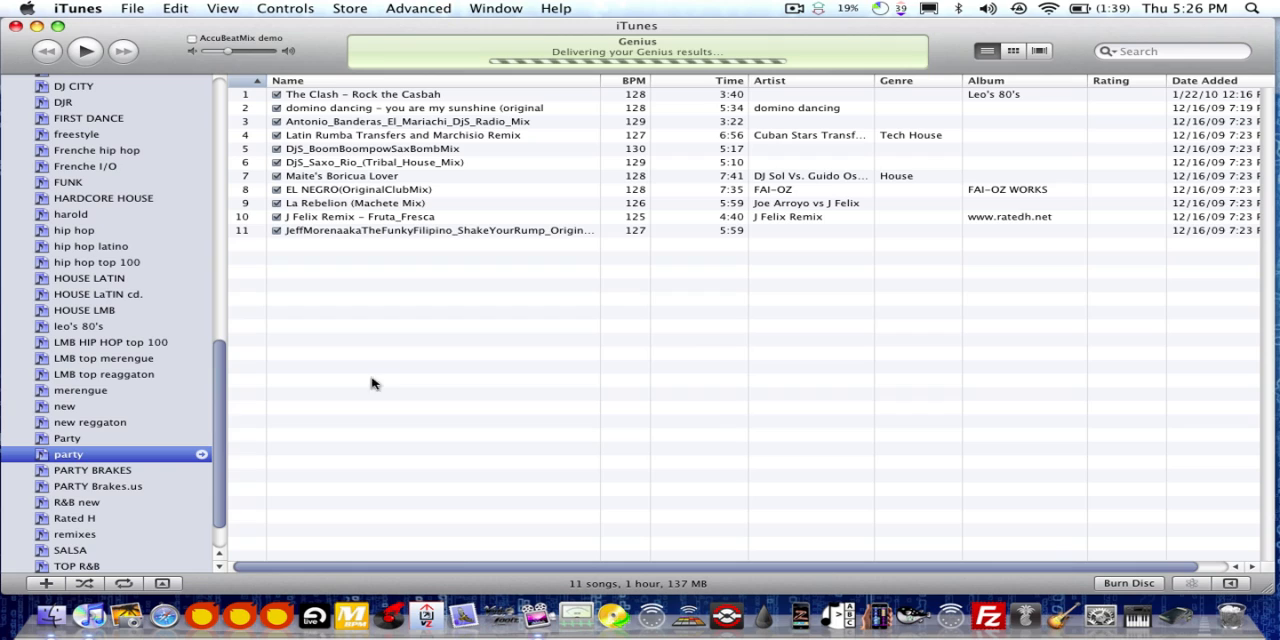
pyautogui.moveTo(128, 388)
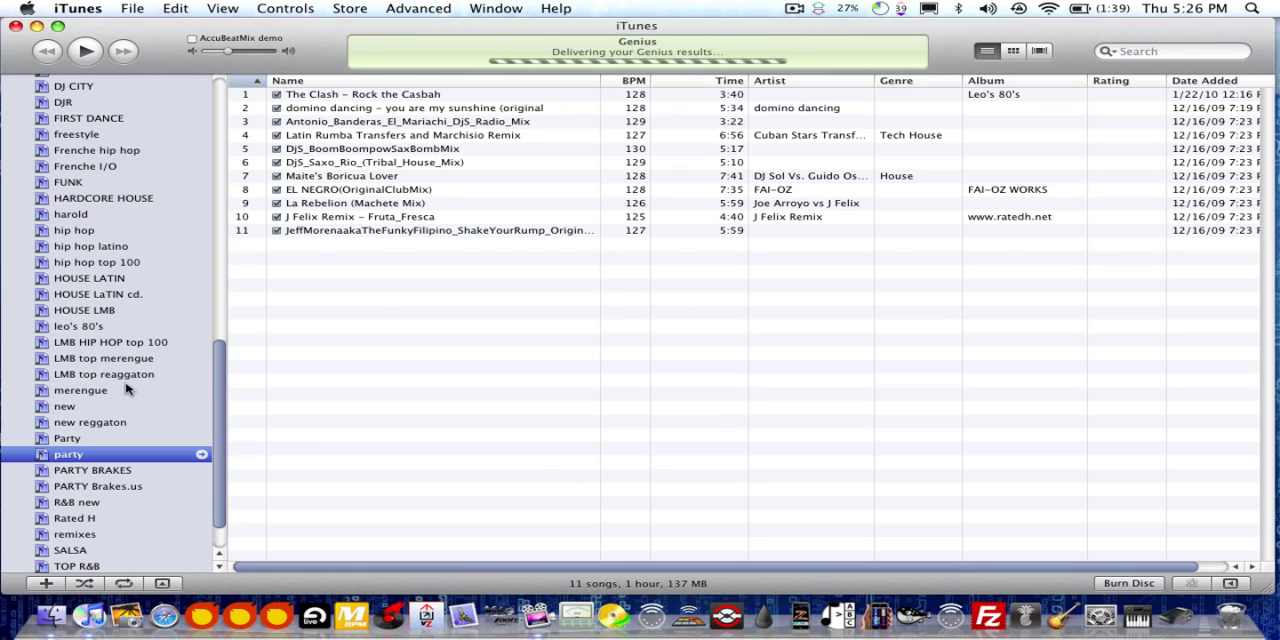
pyautogui.moveTo(164, 432)
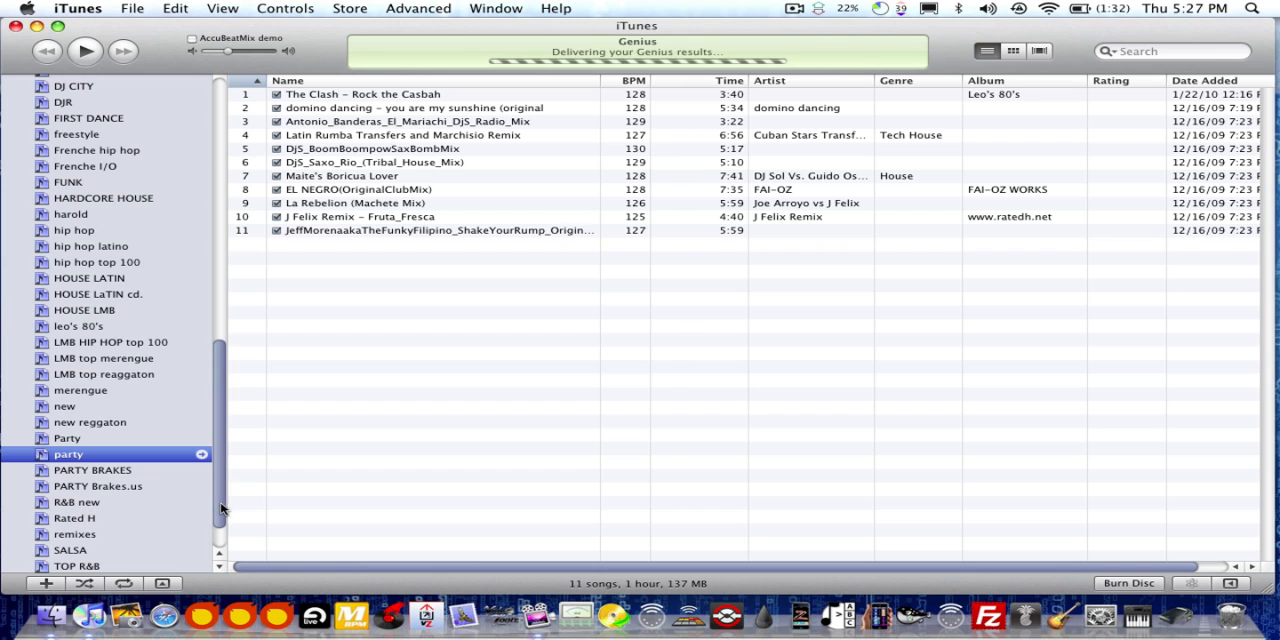
# Copy all 99 'US top 100' songs into 'party', bringing it to 110 songs.
pyautogui.scroll(-3)
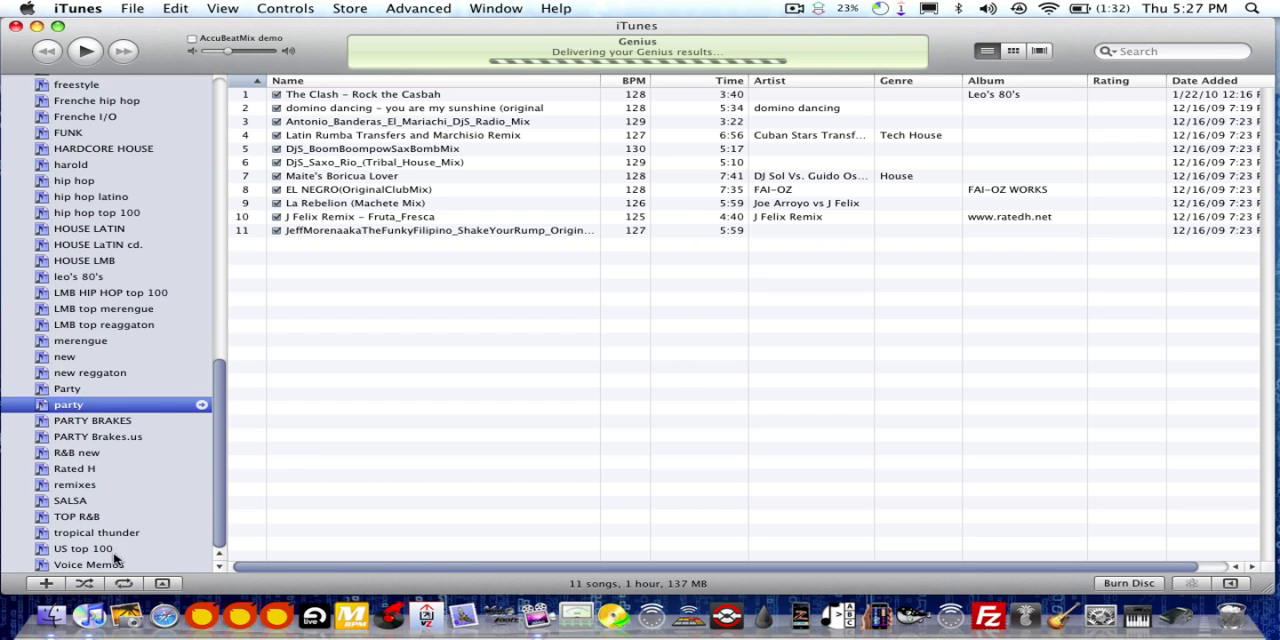
pyautogui.click(82, 548)
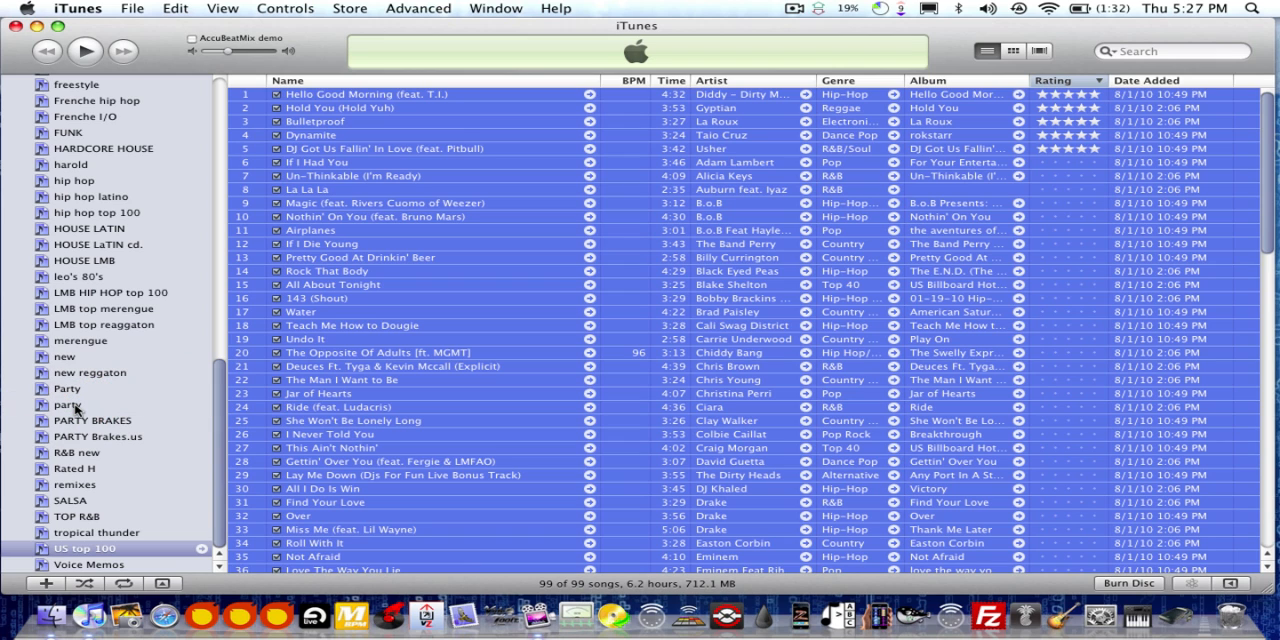
pyautogui.click(60, 404)
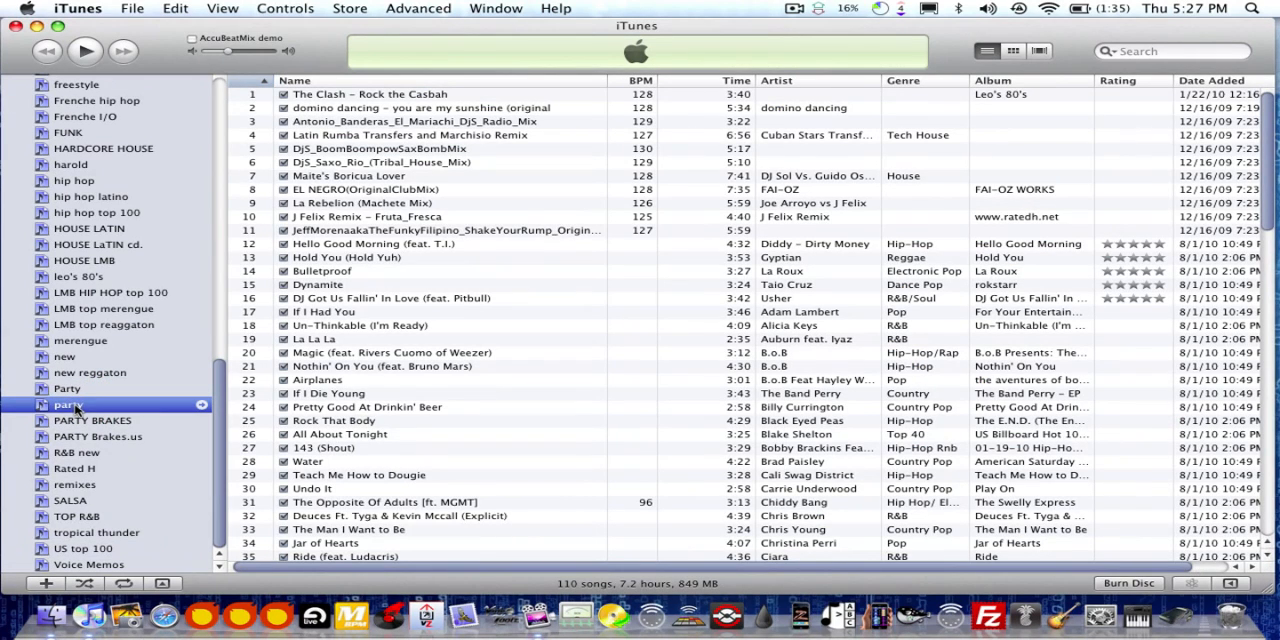
pyautogui.scroll(-3)
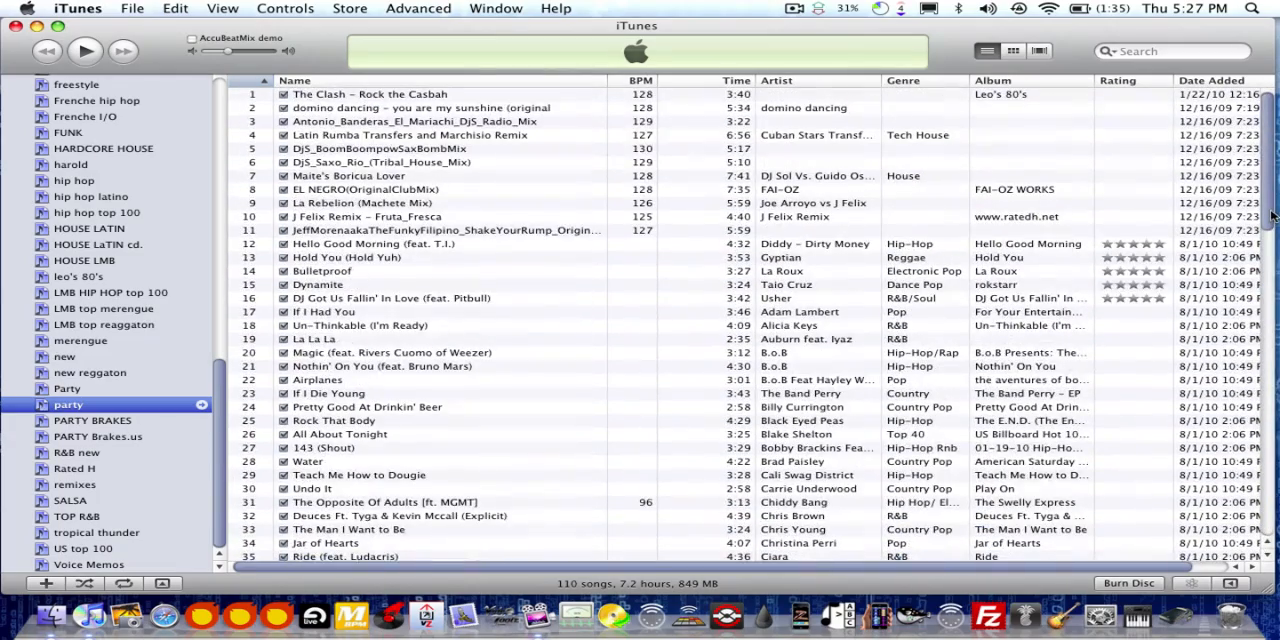
pyautogui.moveTo(1148, 516)
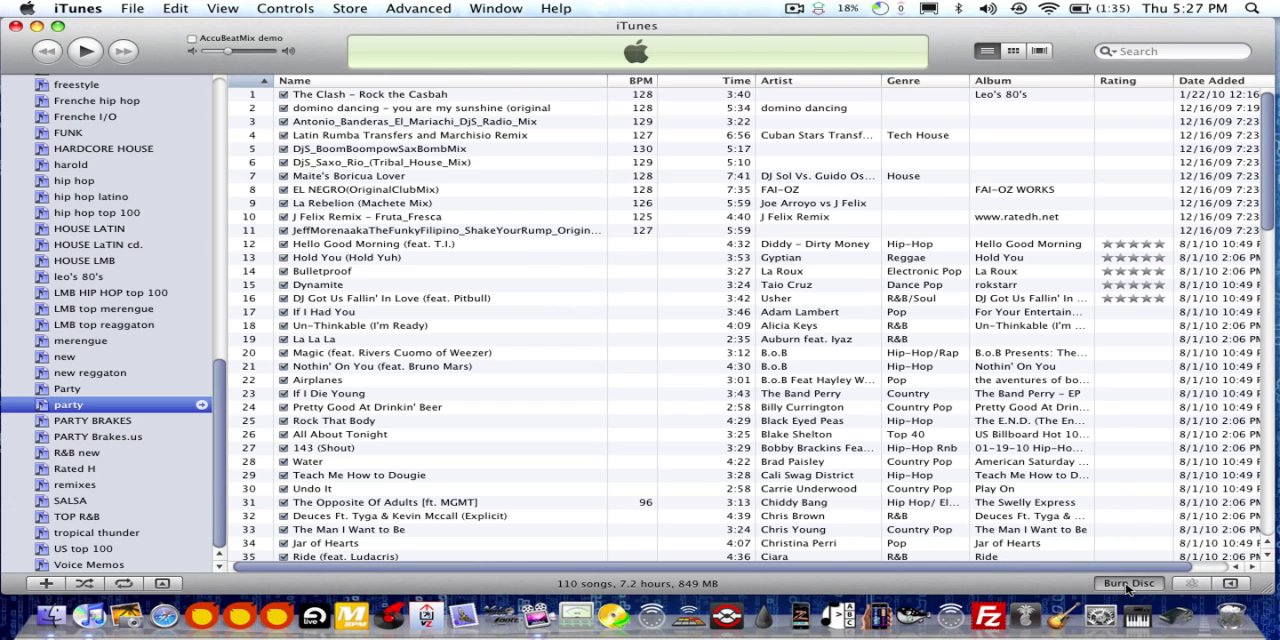
pyautogui.click(1128, 584)
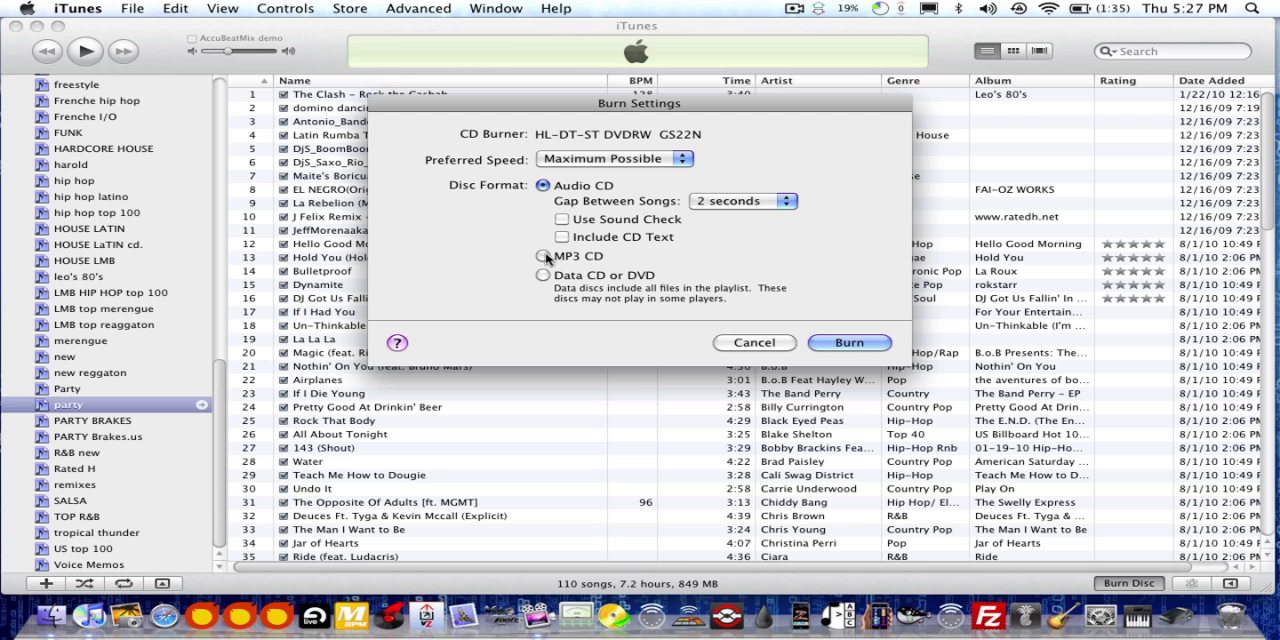
pyautogui.click(542, 256)
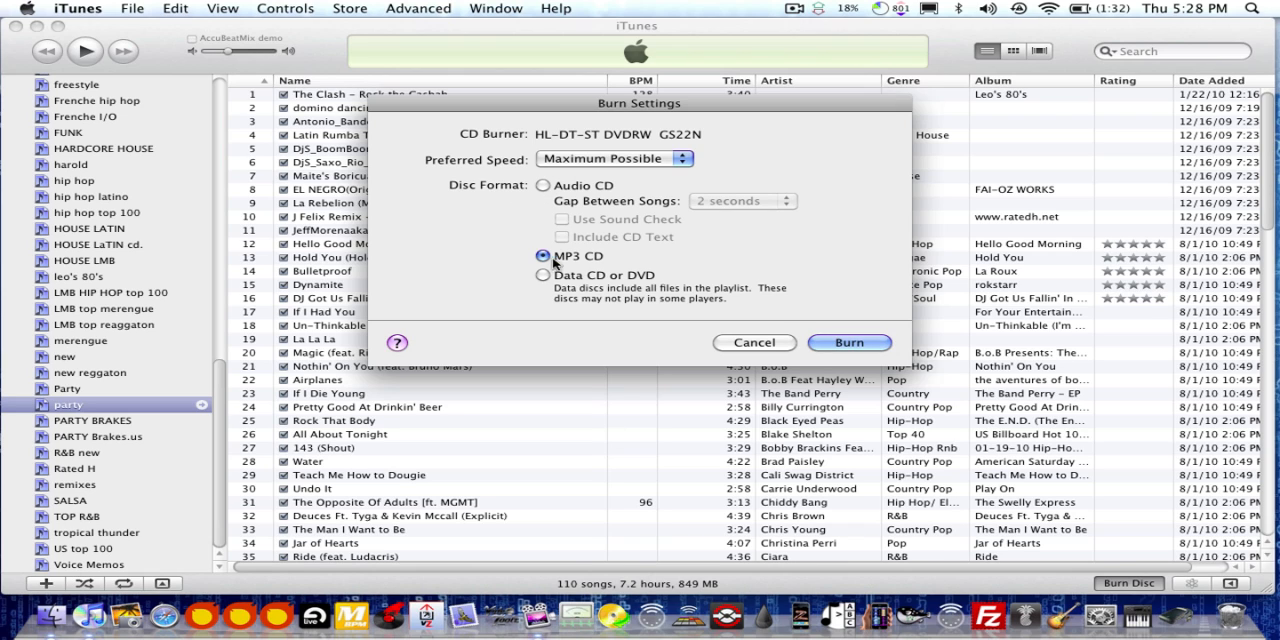
pyautogui.moveTo(572, 536)
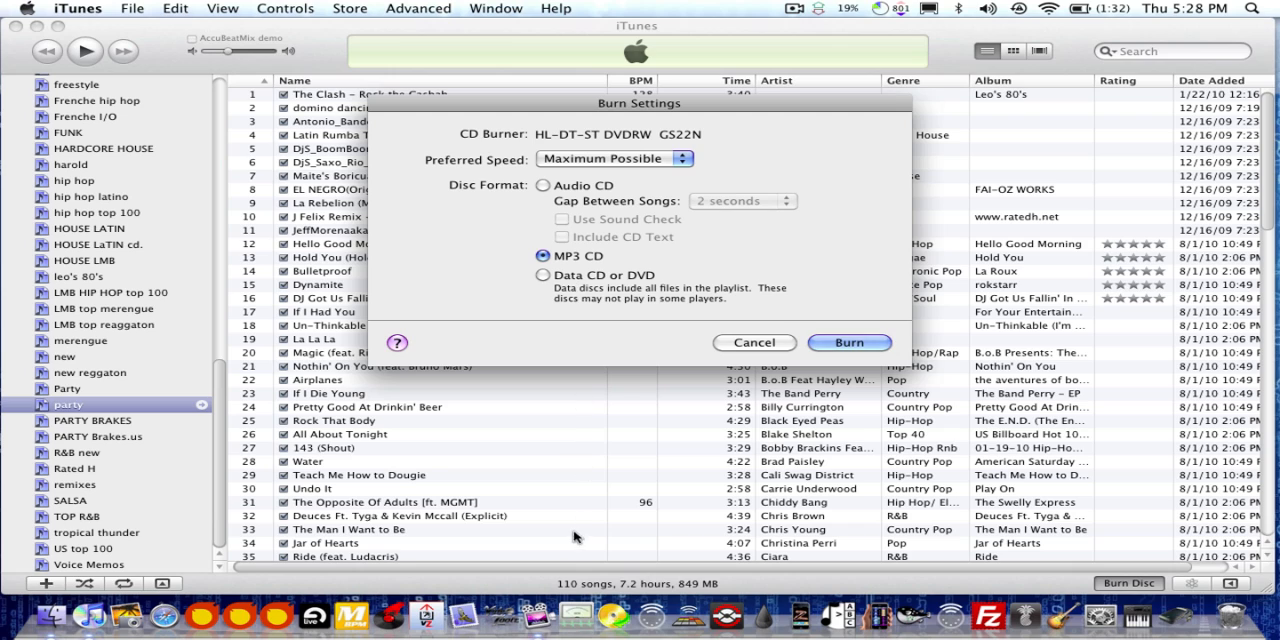
pyautogui.moveTo(652, 516)
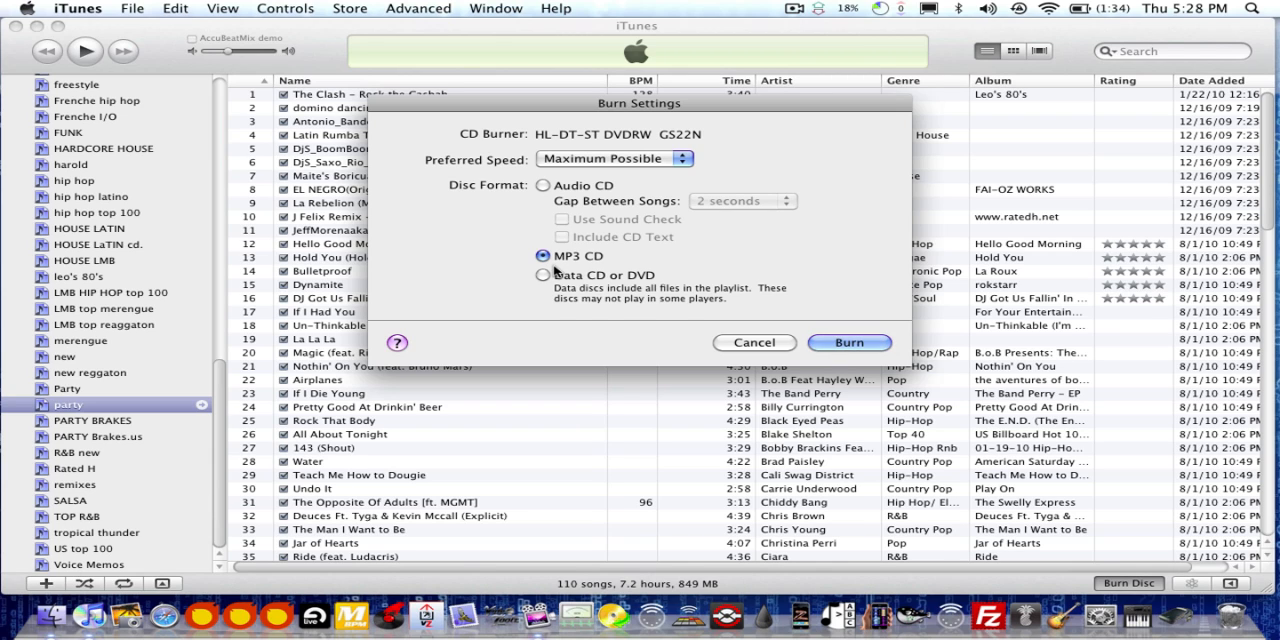
pyautogui.moveTo(536, 288)
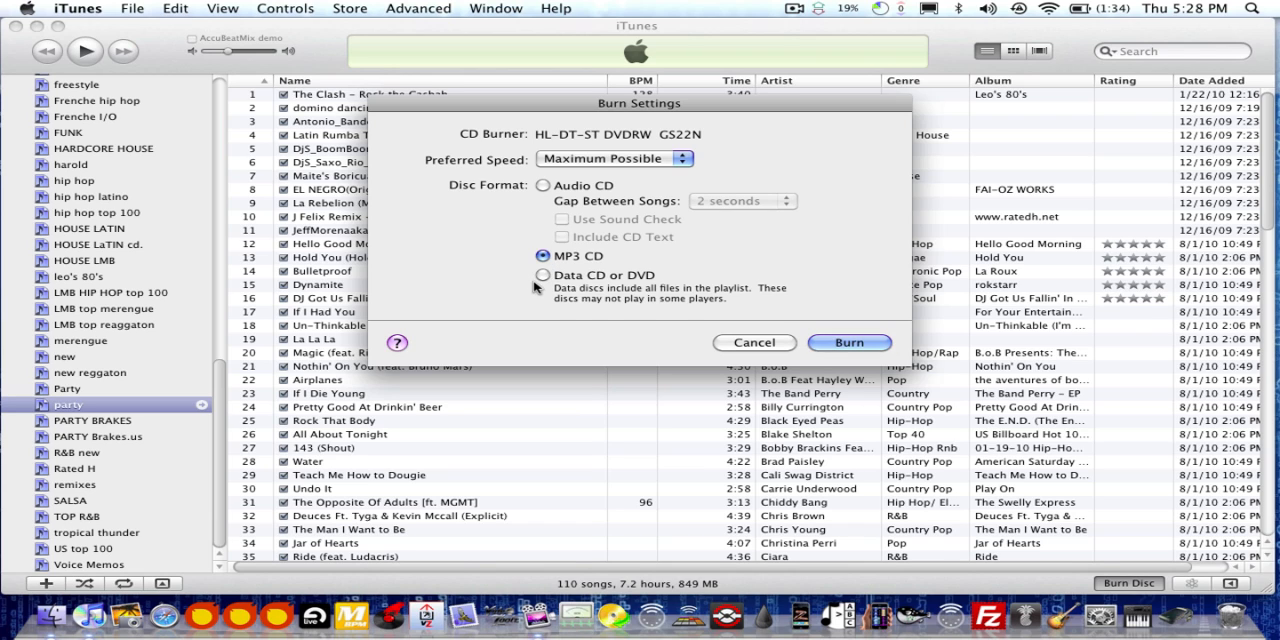
pyautogui.moveTo(664, 288)
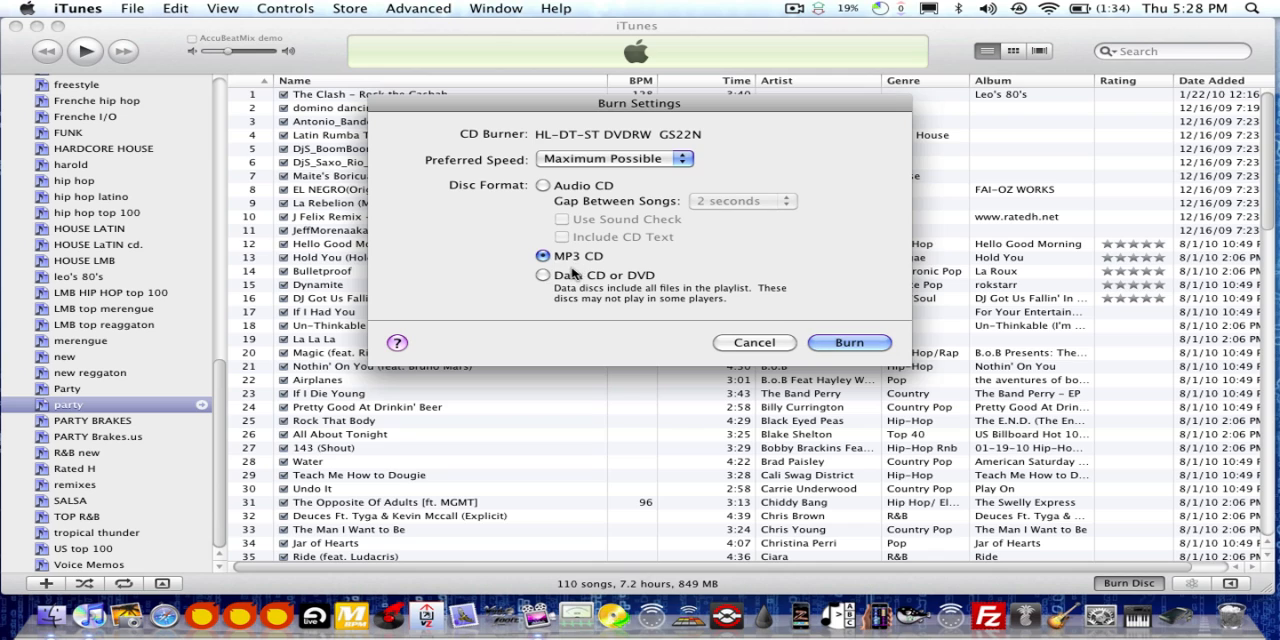
pyautogui.moveTo(768, 328)
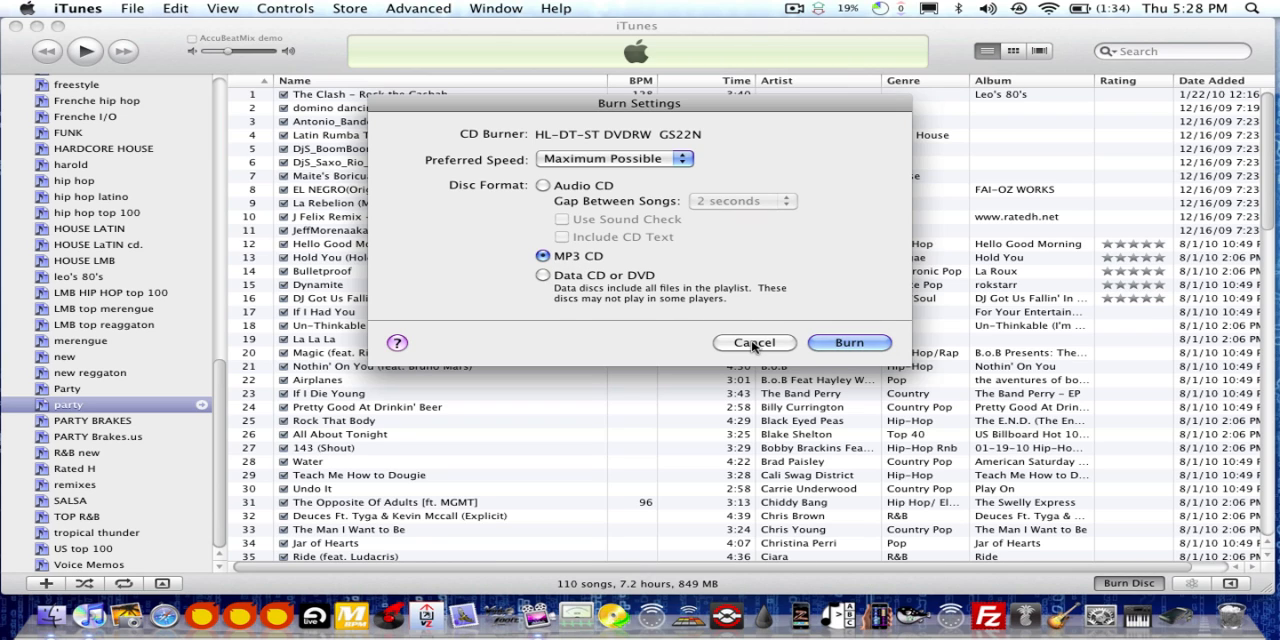
pyautogui.click(752, 344)
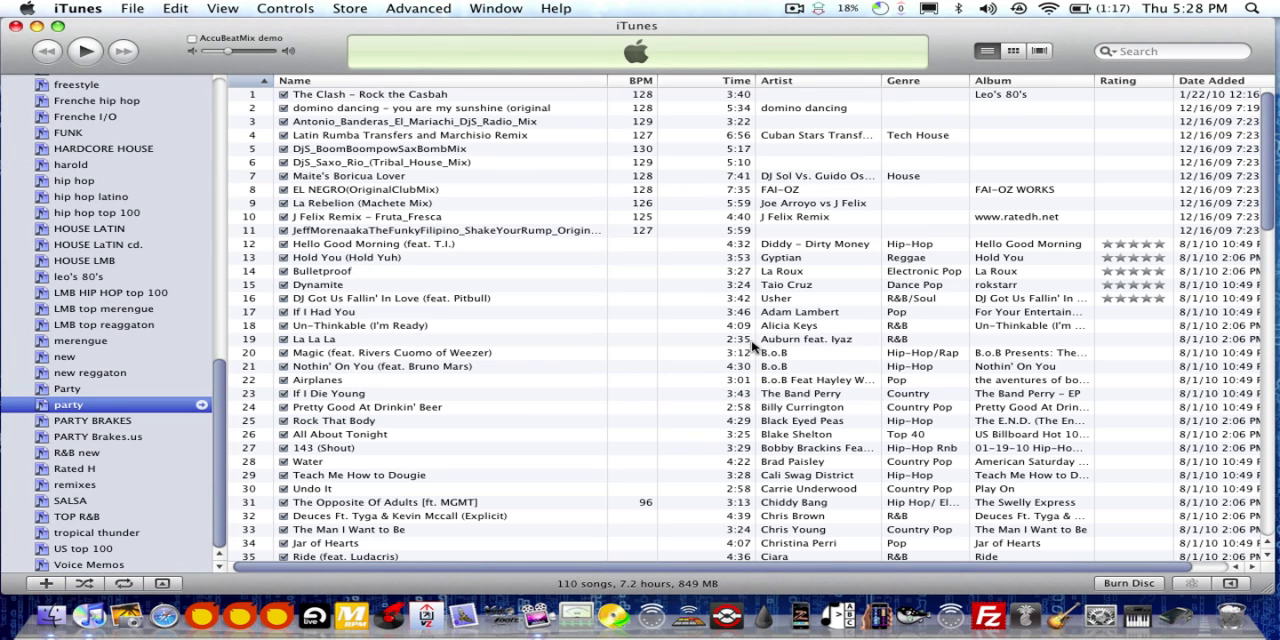